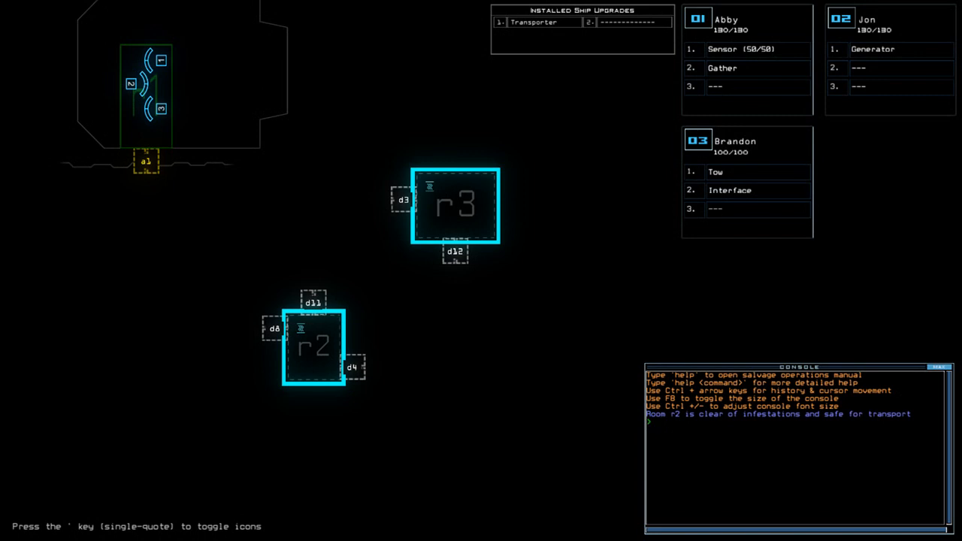
# Swap the Interface upgrade from Brandon to Abby via 'sw' and show the derelict's status report
pyautogui.press('Escape')
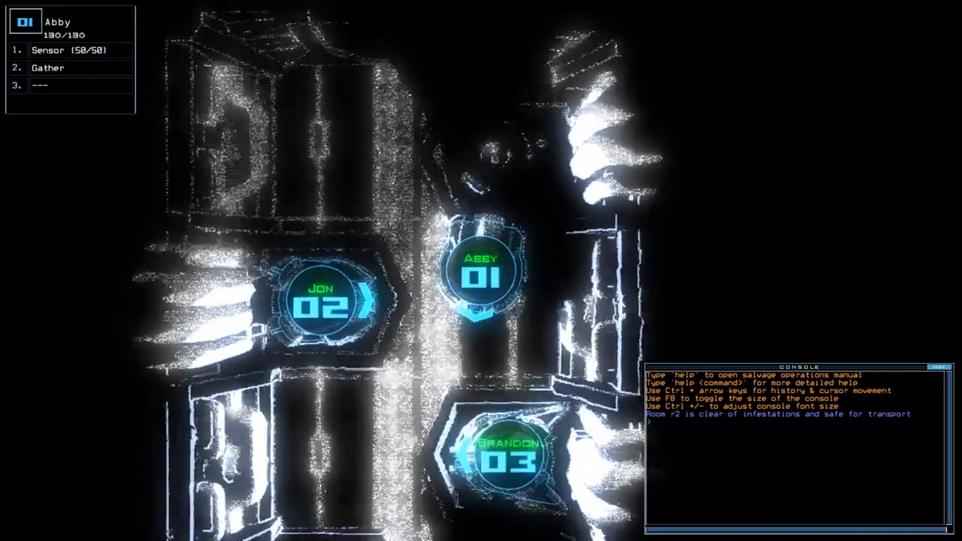
pyautogui.write('sw')
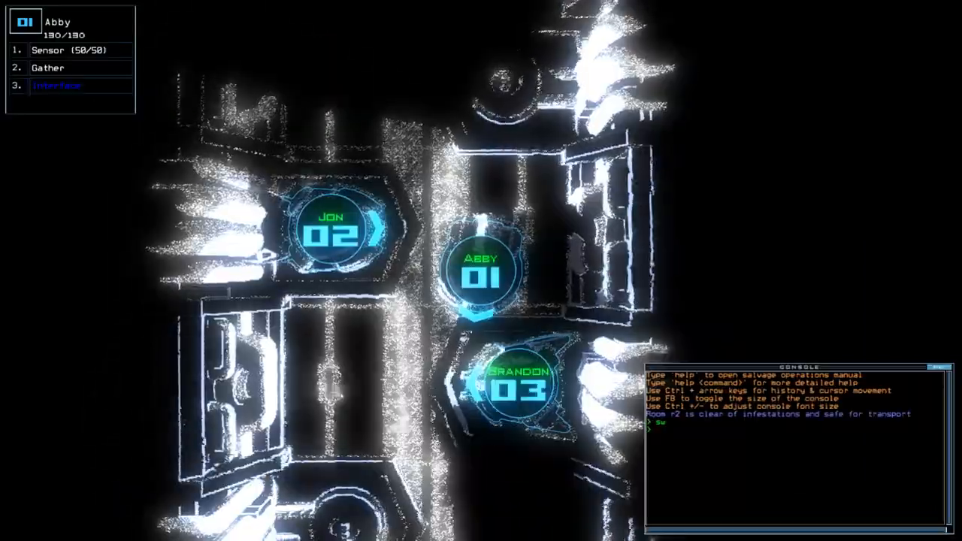
pyautogui.write('status')
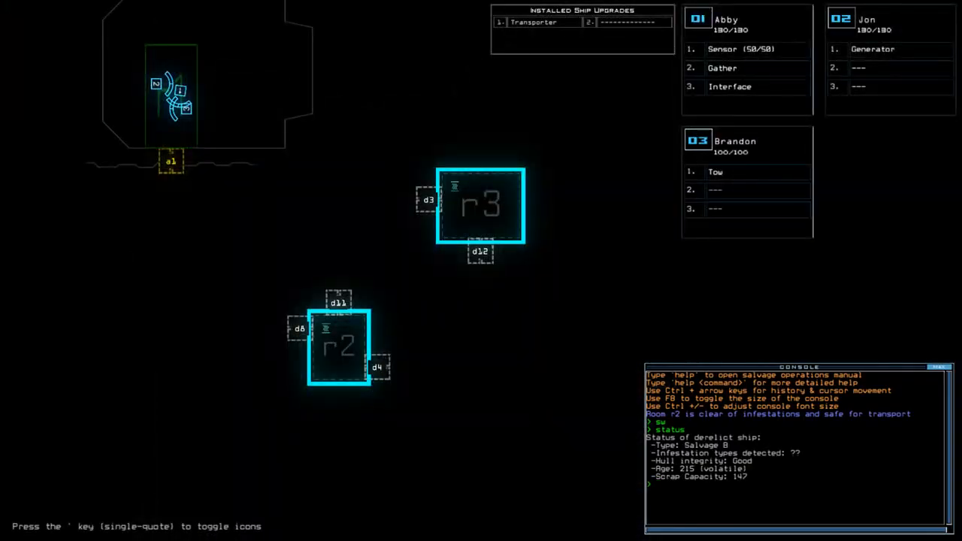
# Transport drones 1 and 2 (Abby and Jon) into room r2 to begin the mission
pyautogui.press("'")
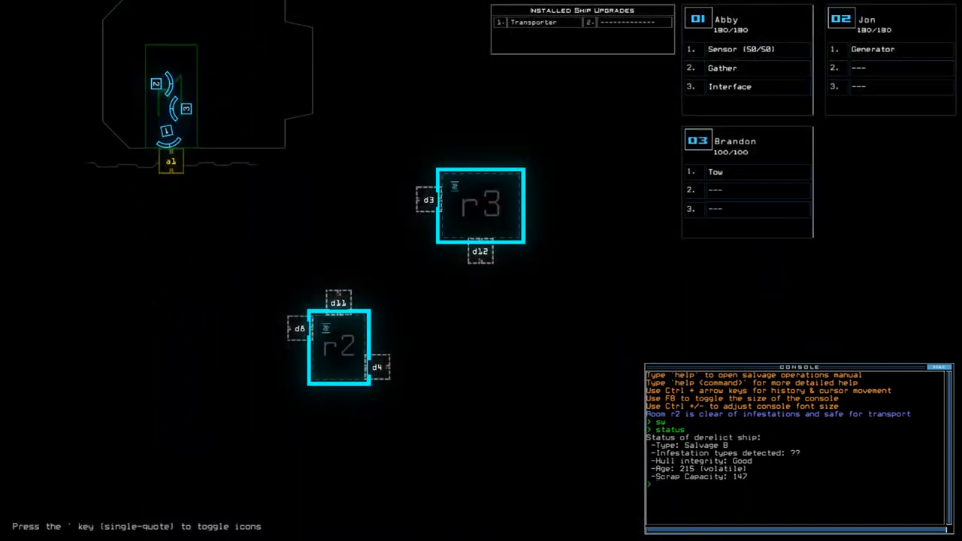
pyautogui.write('transport')
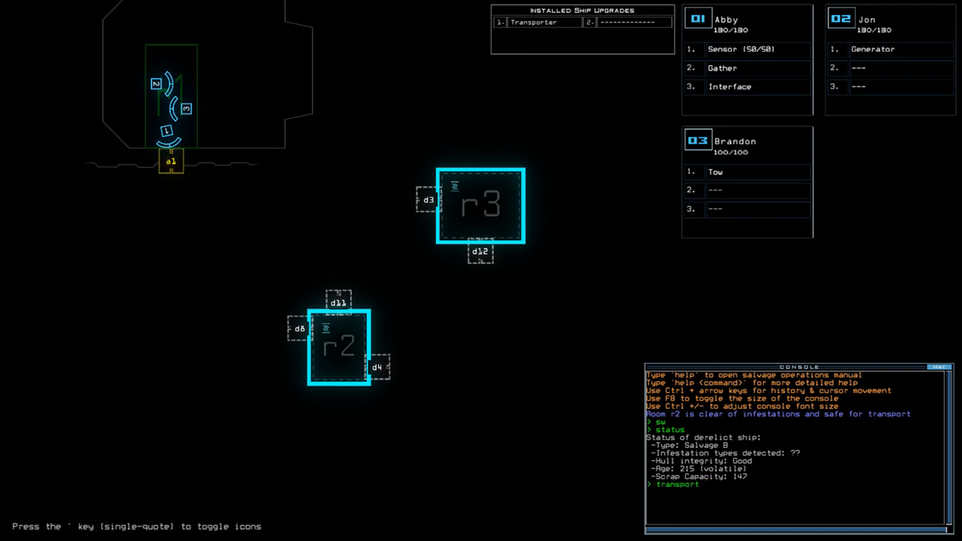
pyautogui.write('1 2 r2')
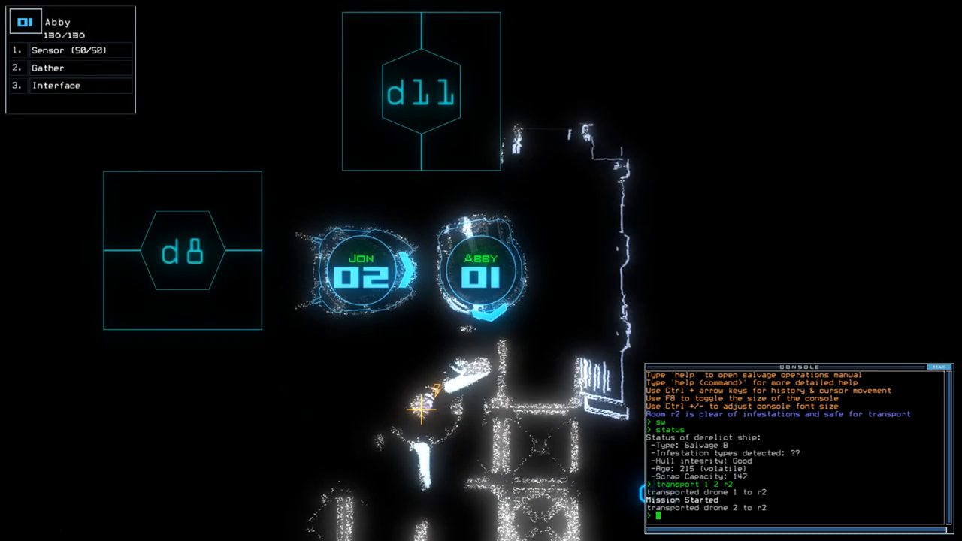
# Switch on Jon's generator to power the nearby rooms
pyautogui.write('generator')
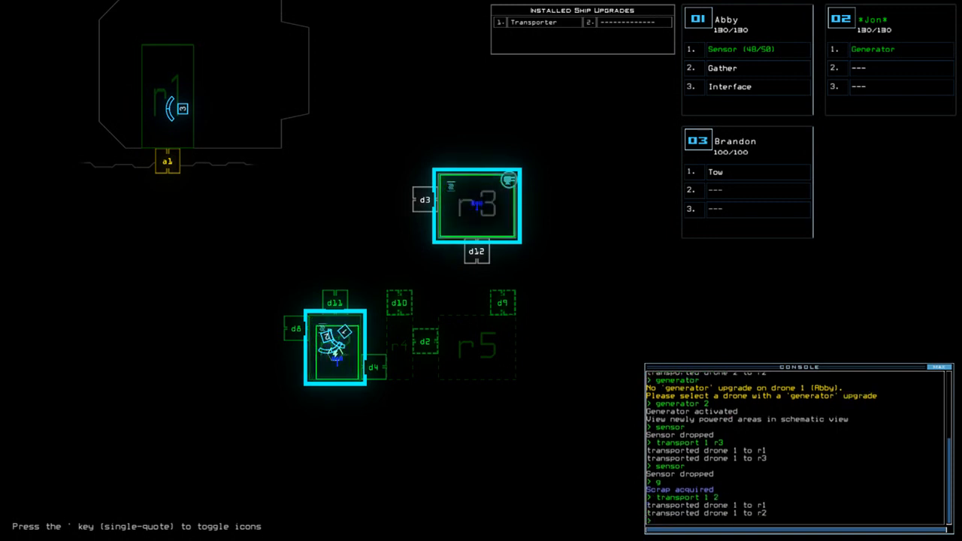
# Open door d4 so Abby can drop a sensor and gather scrap beyond it
pyautogui.write('d4')
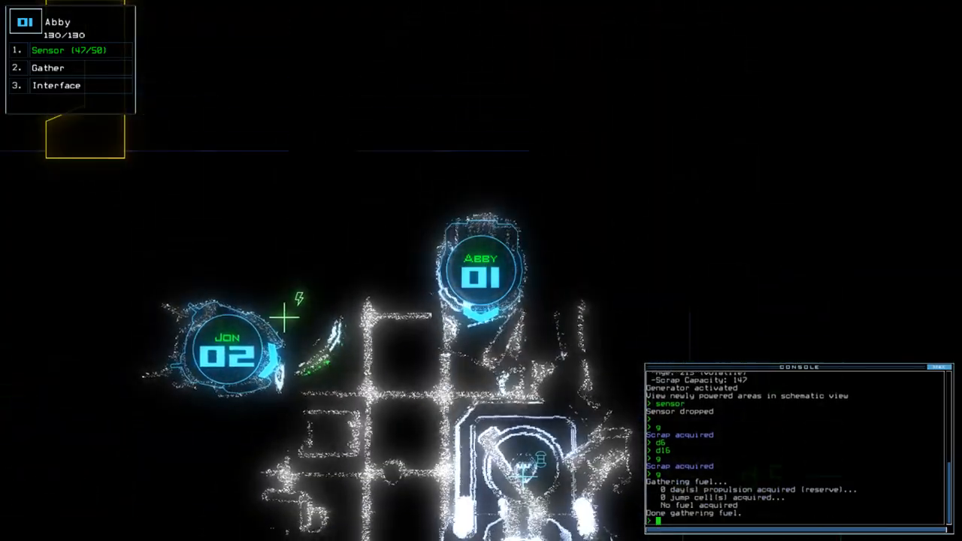
# Route Abby through r1 into r3 while dropping another sensor to reveal rooms r6–r8
pyautogui.click(48, 50)
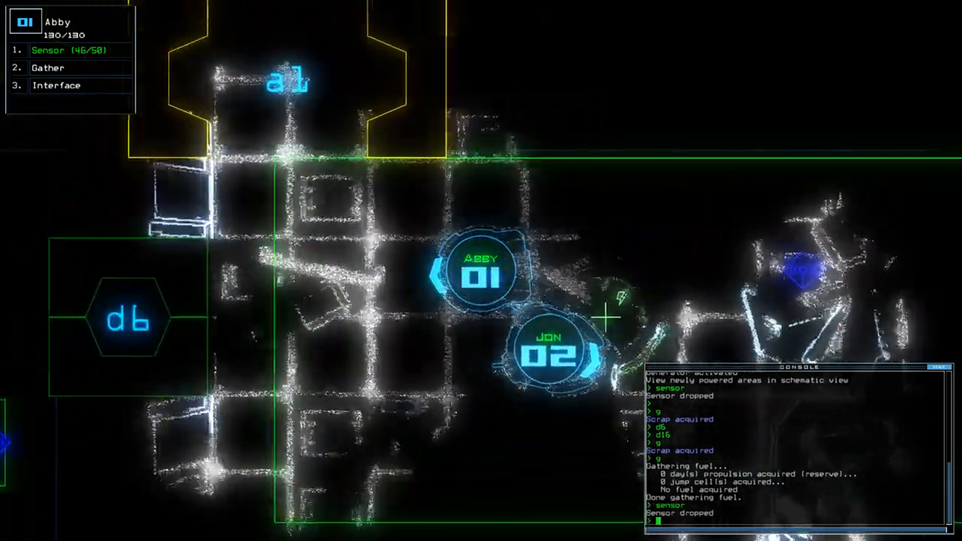
pyautogui.press("'")
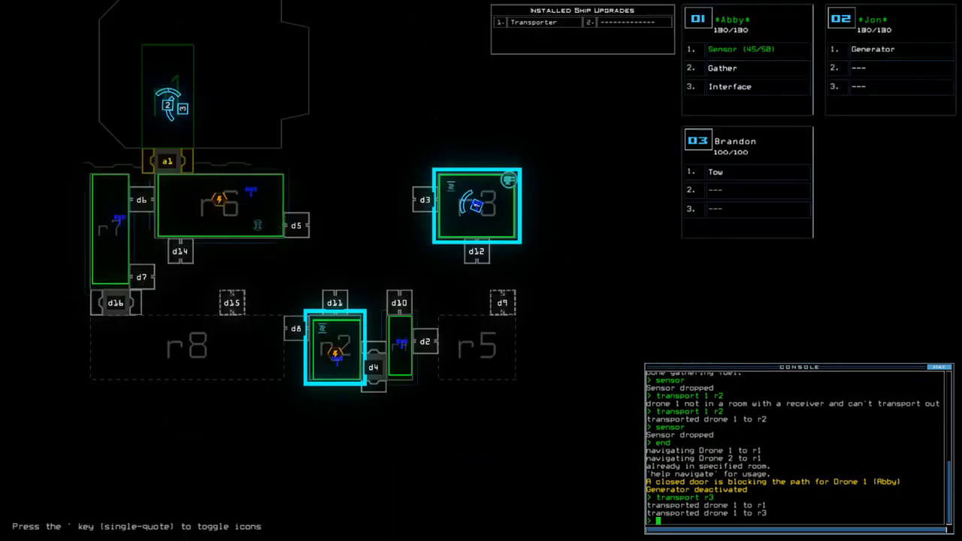
# Transport Abby onward, open door d10, and switch to the derelict's schematic overview
pyautogui.write('transport 1')
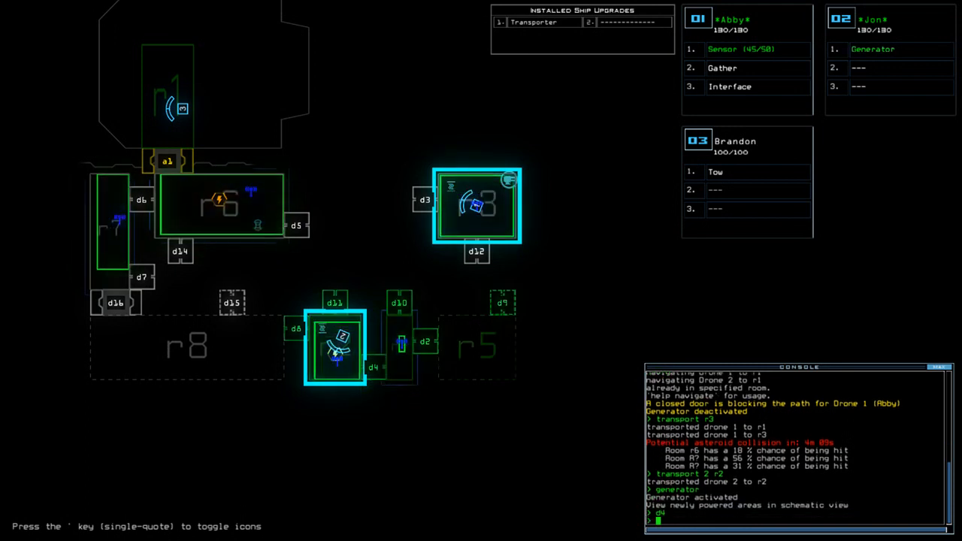
pyautogui.write('d10')
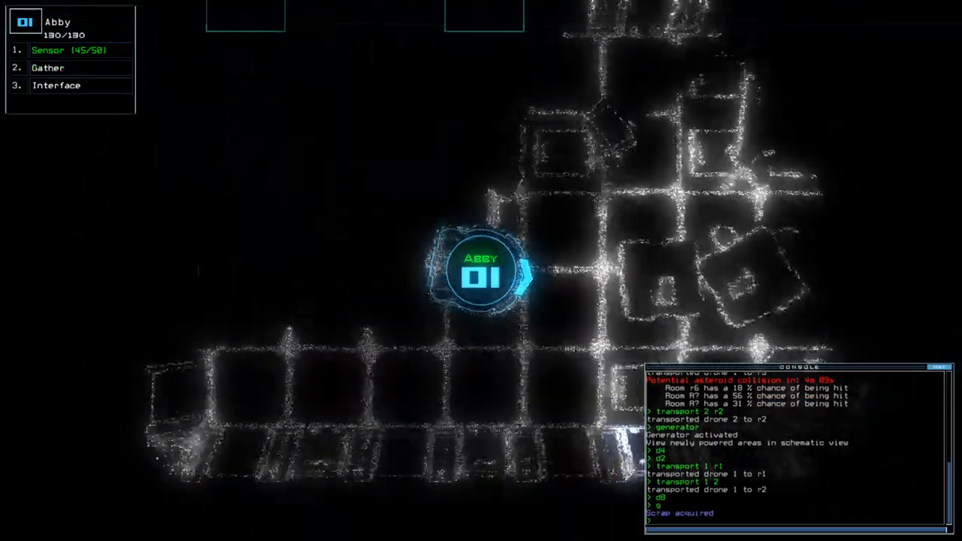
pyautogui.press("'")
pyautogui.write('generator')
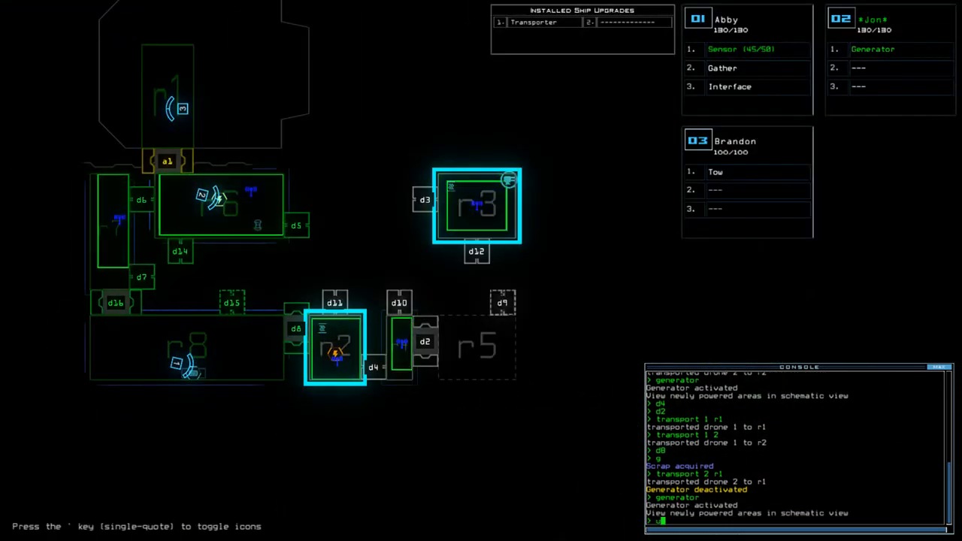
# Query room info and transport Jon into r2 to scout beside the docking area
pyautogui.write('in')
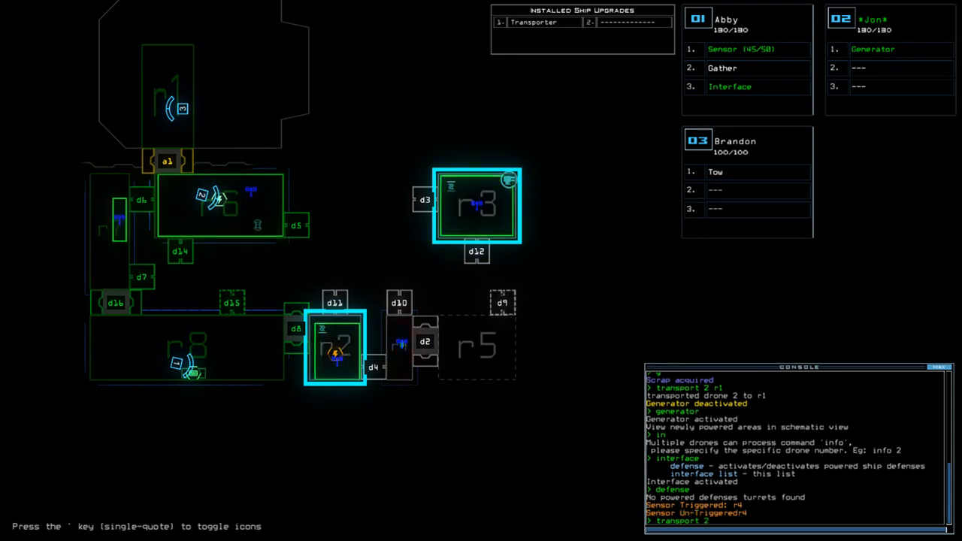
pyautogui.write('transport 2 r2')
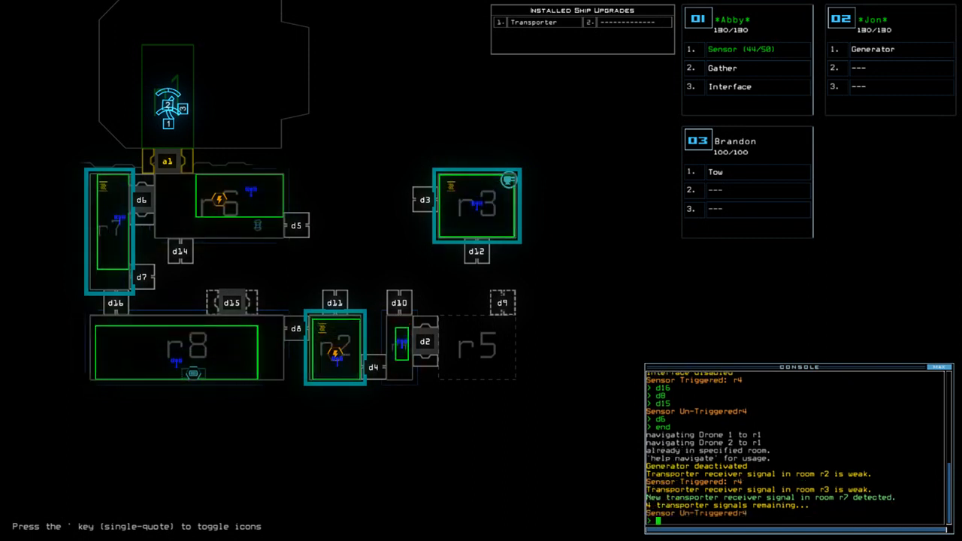
# Send Brandon to the stranded drone Colin and start towing it back toward r1
pyautogui.write('begin')
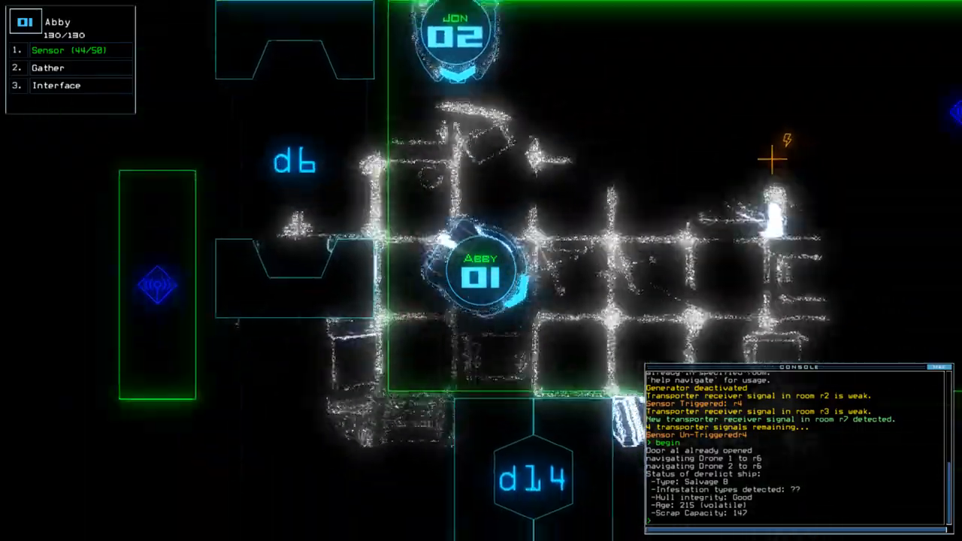
pyautogui.press("'")
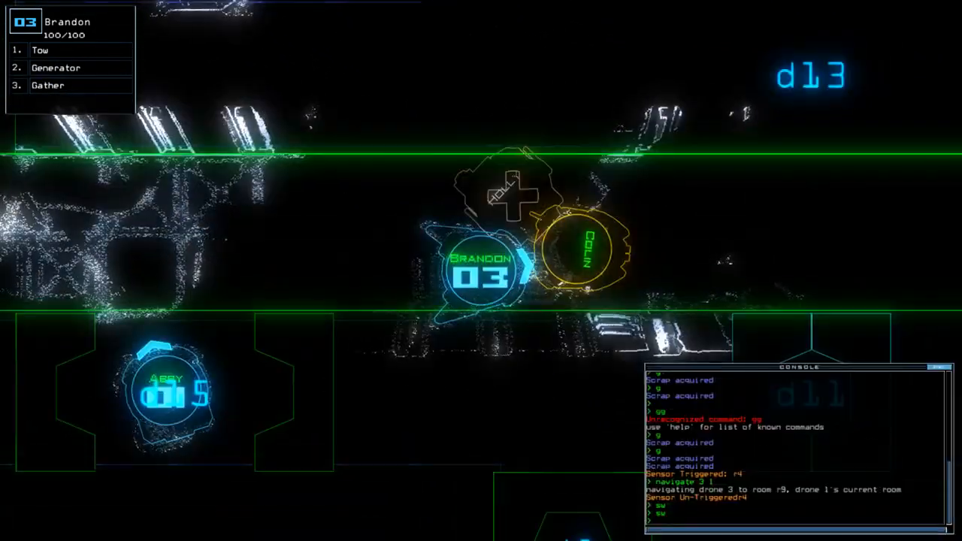
pyautogui.write('tow')
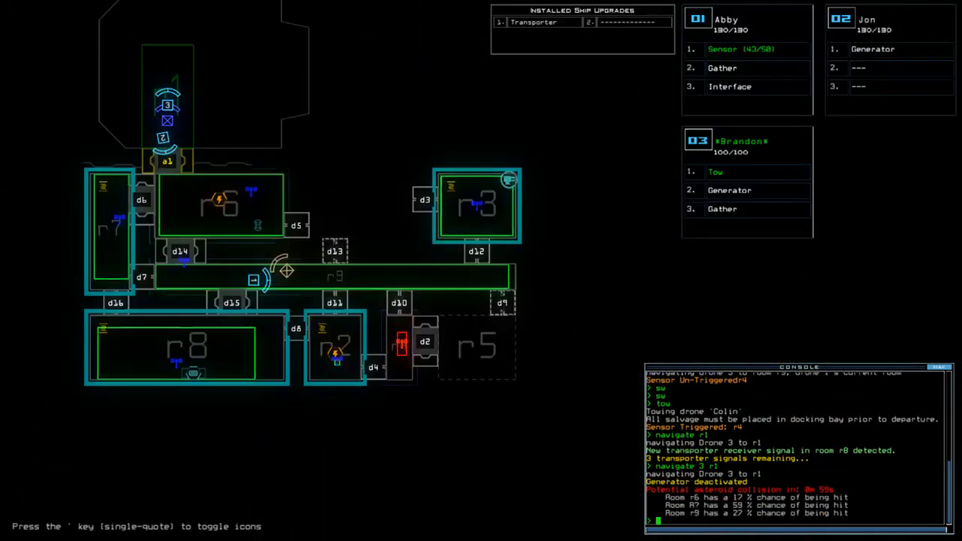
# Transport the drones back toward the ship and bring Abby into r2 as r7 floods
pyautogui.write('transport')
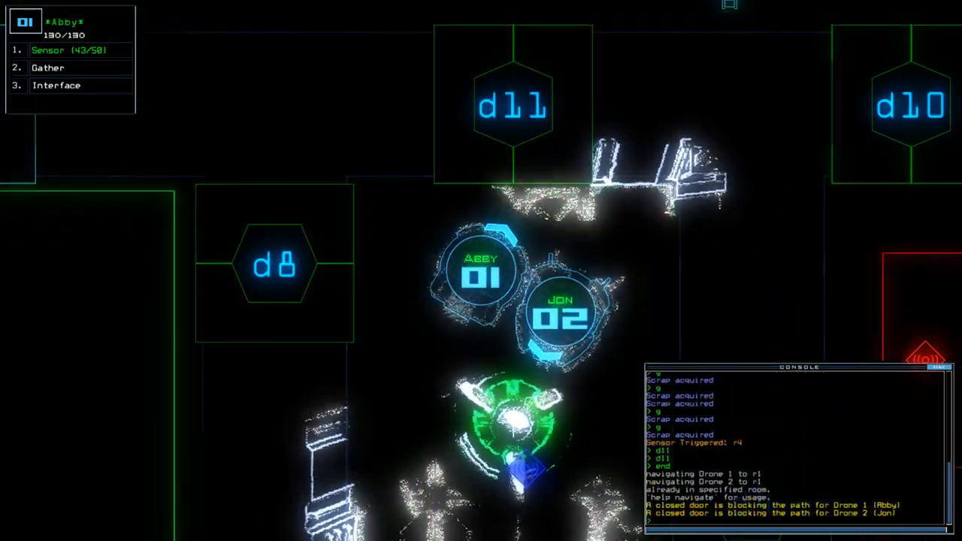
pyautogui.write('transport 1 2')
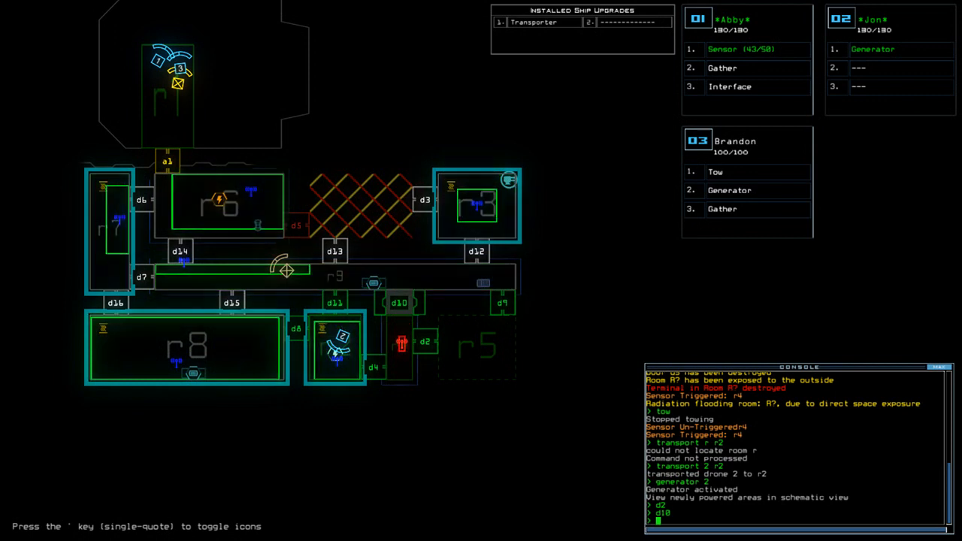
# Transport Abby out again to gather scrap before closing doors and restarting the generator
pyautogui.write('transport 1')
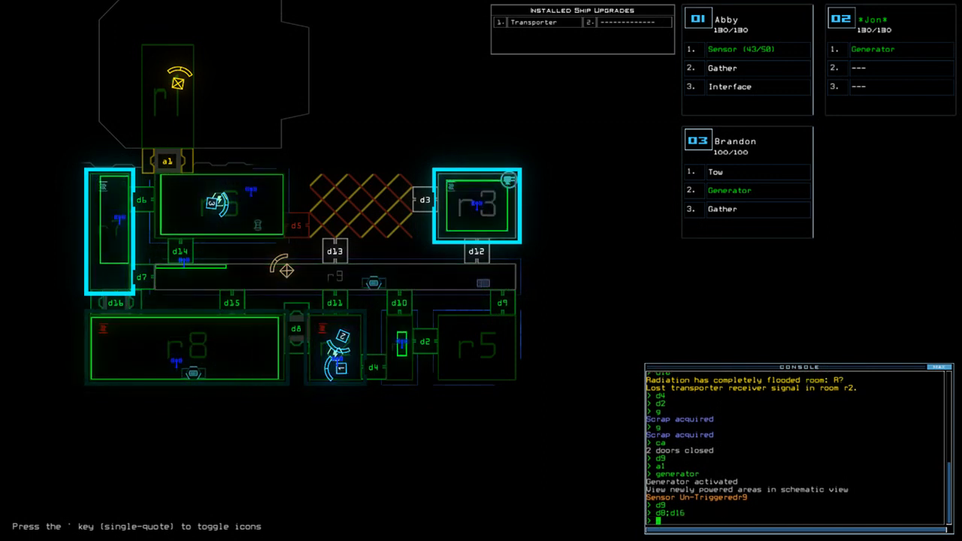
# Issue a navigate command to send the drones back toward the docking bay
pyautogui.write('navigate l')
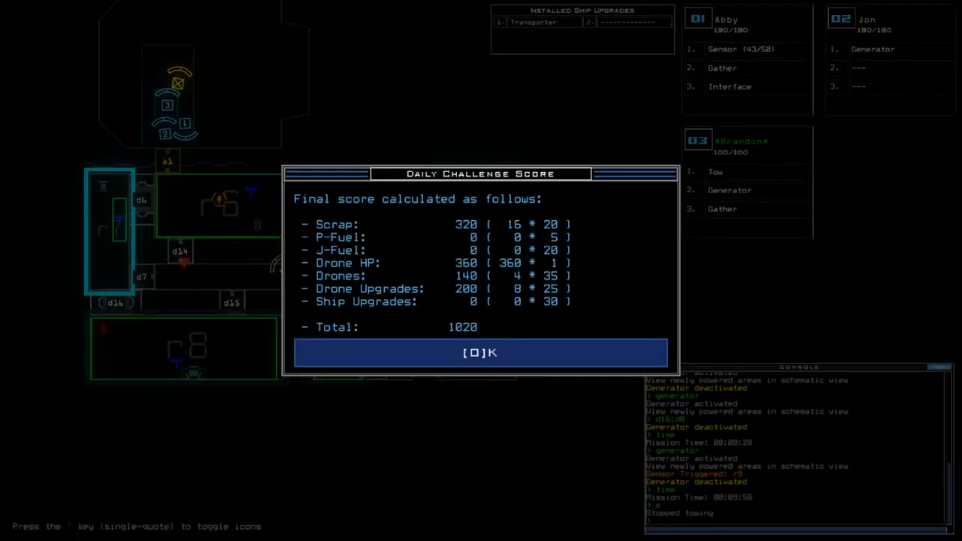
# Accept the daily challenge score of 1020 and bring up the daily leaderboard
pyautogui.click(481, 351)
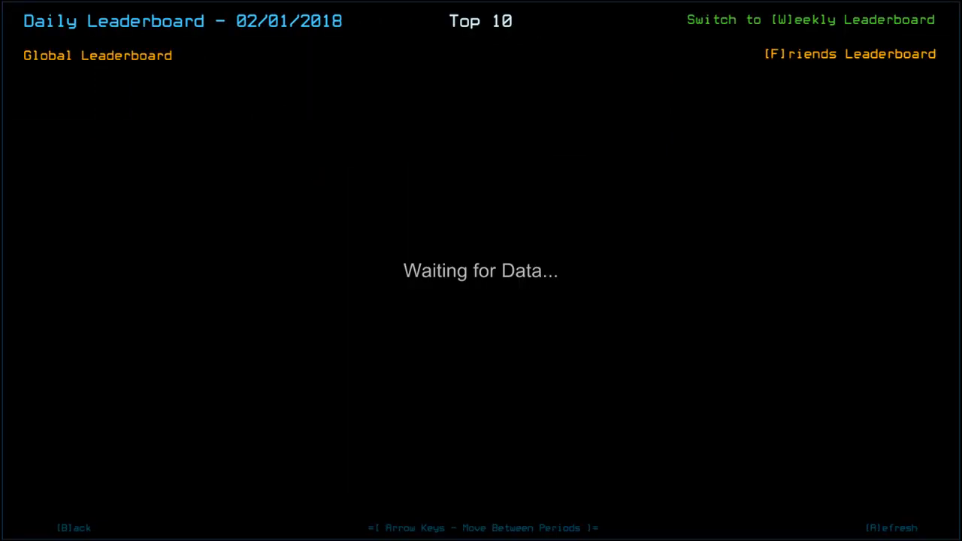